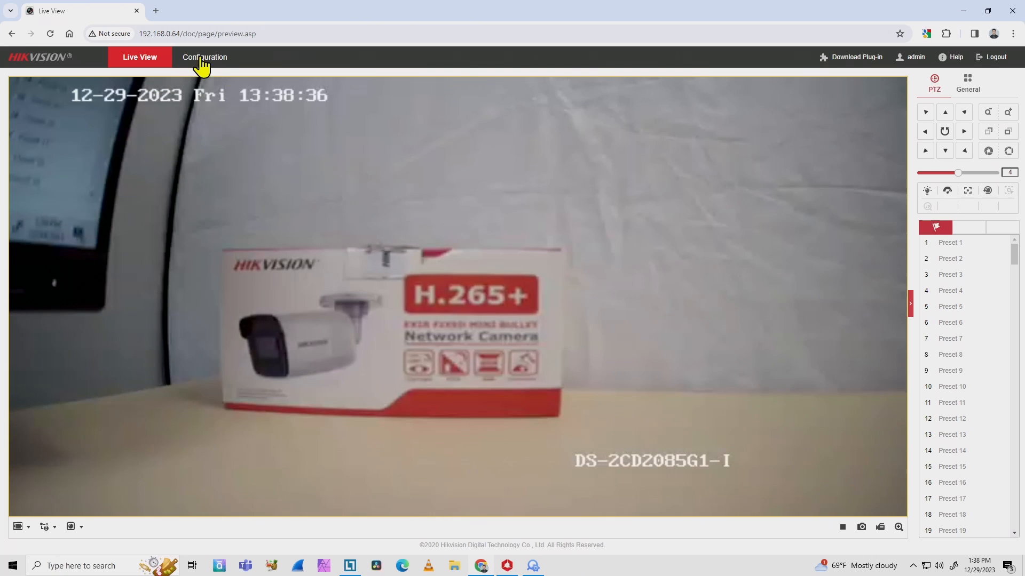
Switch from Live View to the Configuration area showing basic device information.
left_click(204, 57)
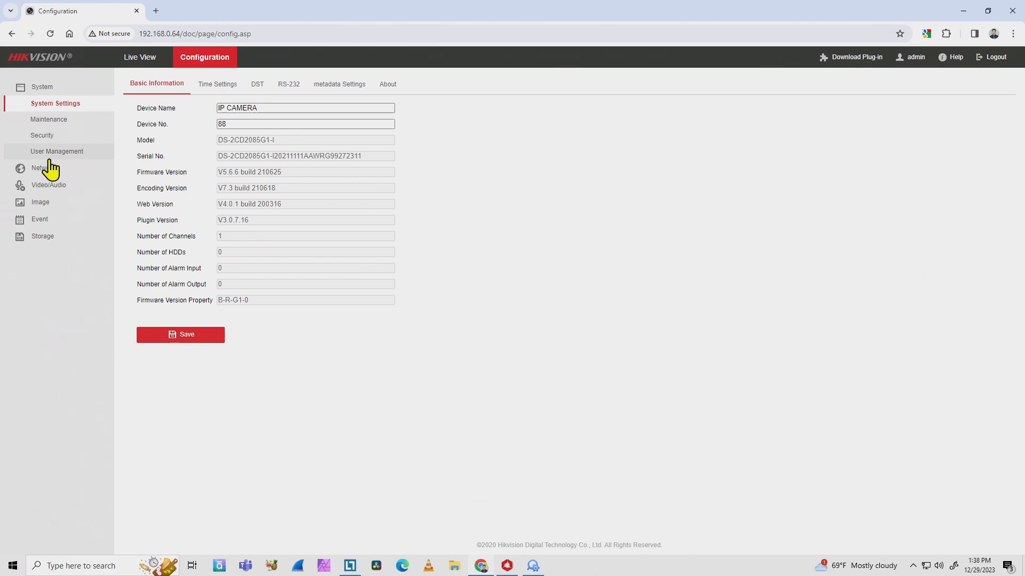
mouse_move(39, 202)
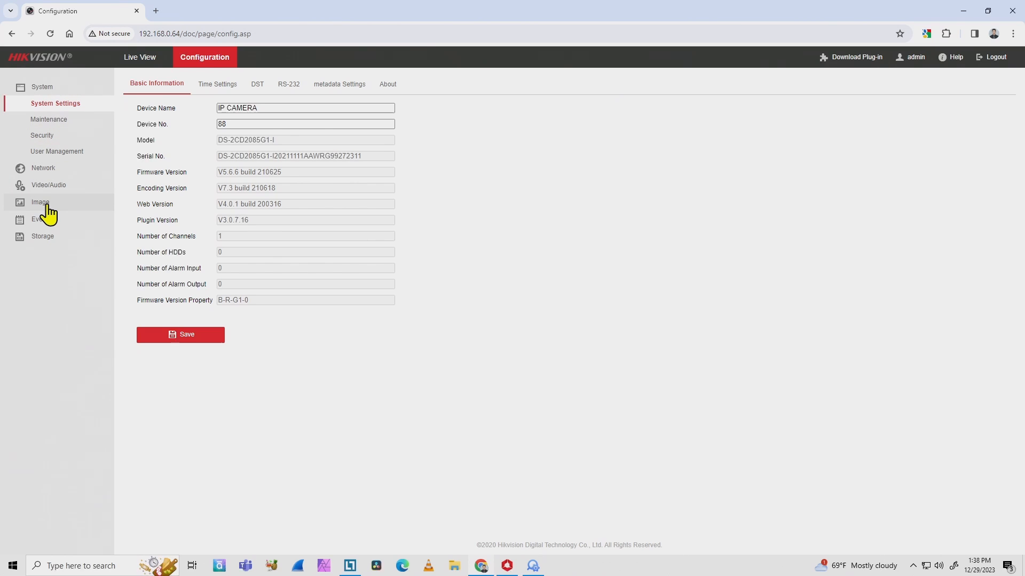
Show the Image section's OSD settings with name, date and week overlays.
left_click(40, 202)
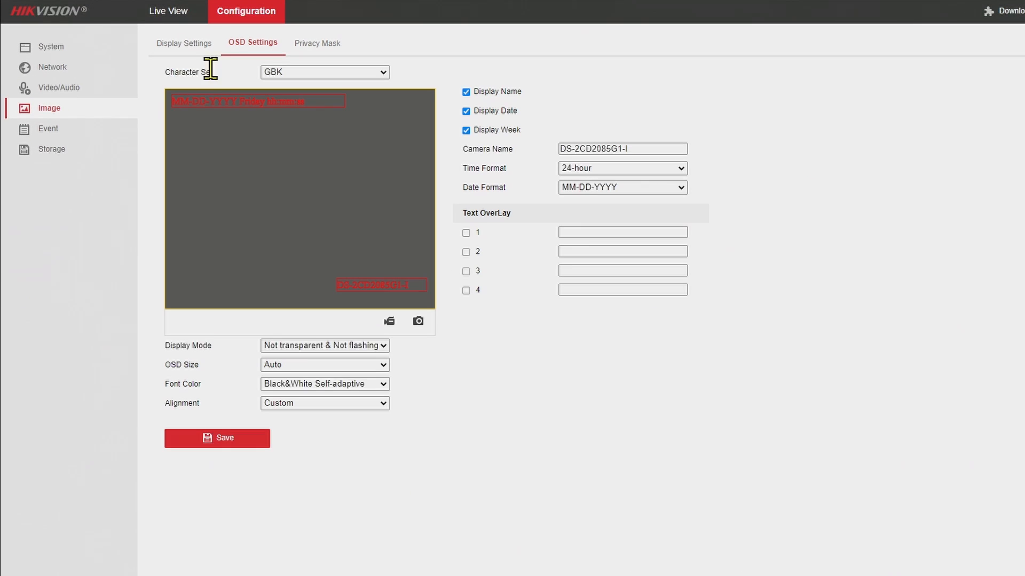
mouse_move(216, 62)
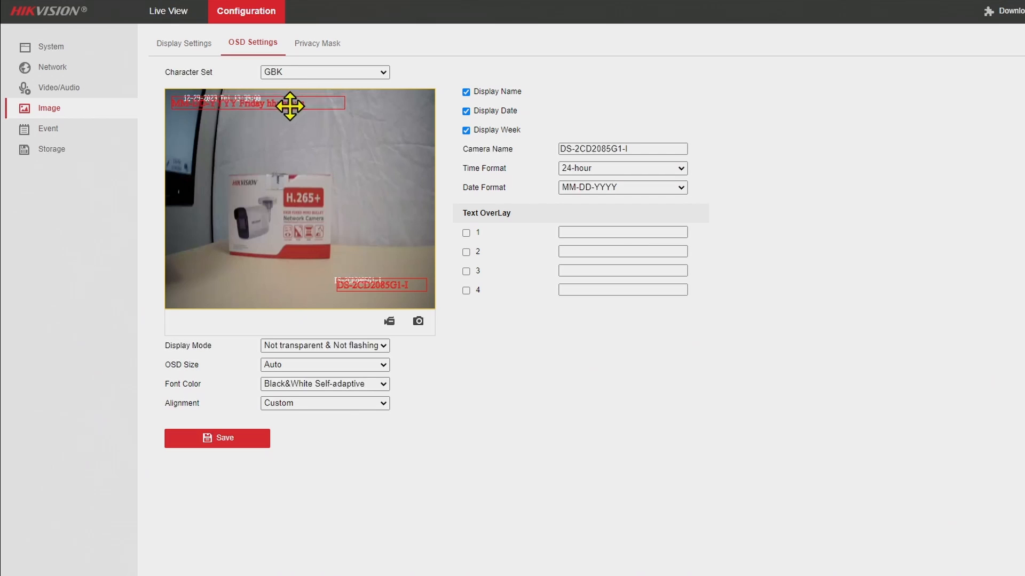
Drag the date overlay to the top left and the camera name overlay to the bottom right.
left_click_drag(290, 103, 298, 125)
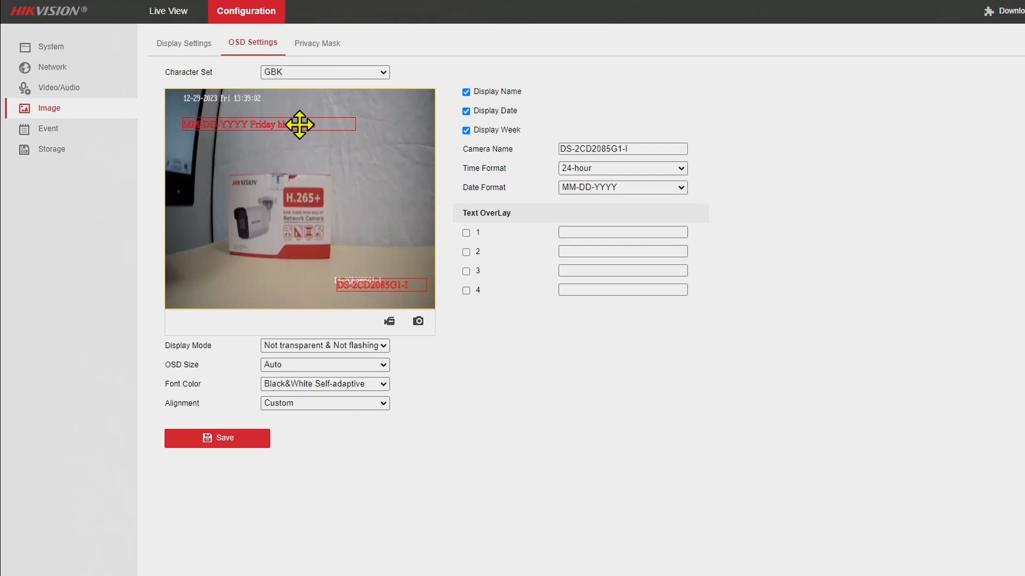
left_click_drag(300, 125, 307, 118)
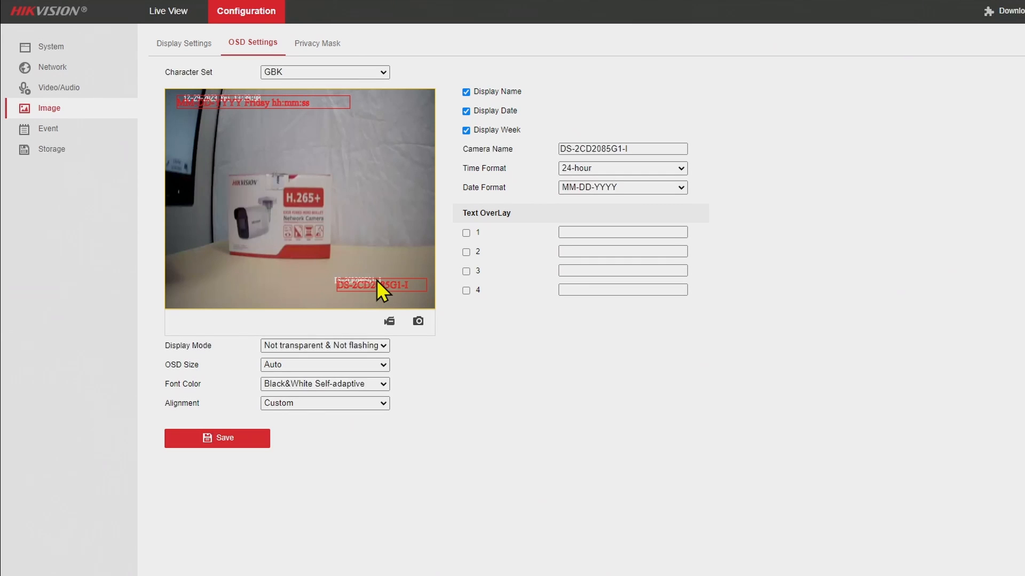
left_click_drag(380, 287, 375, 228)
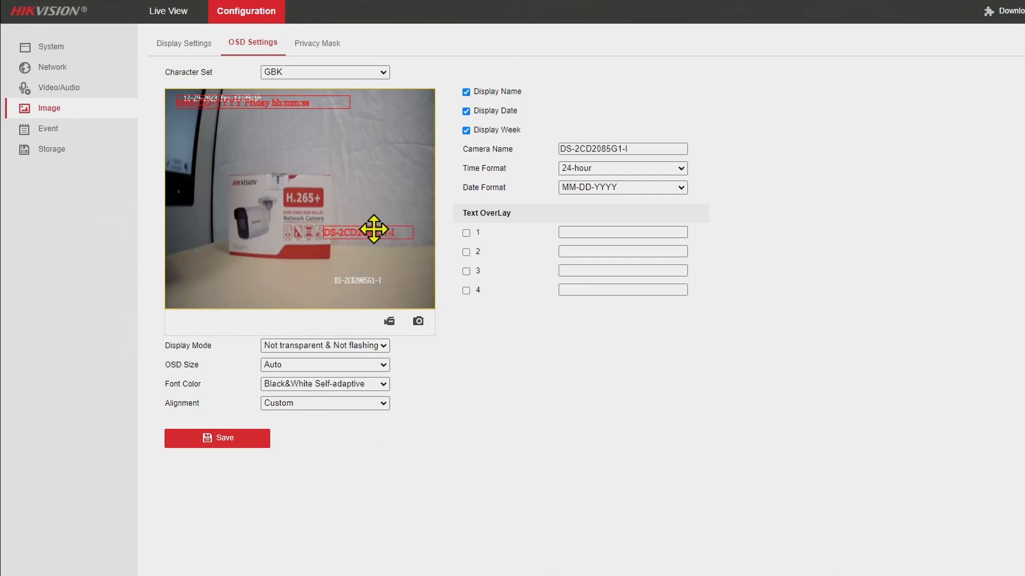
left_click_drag(374, 231, 409, 280)
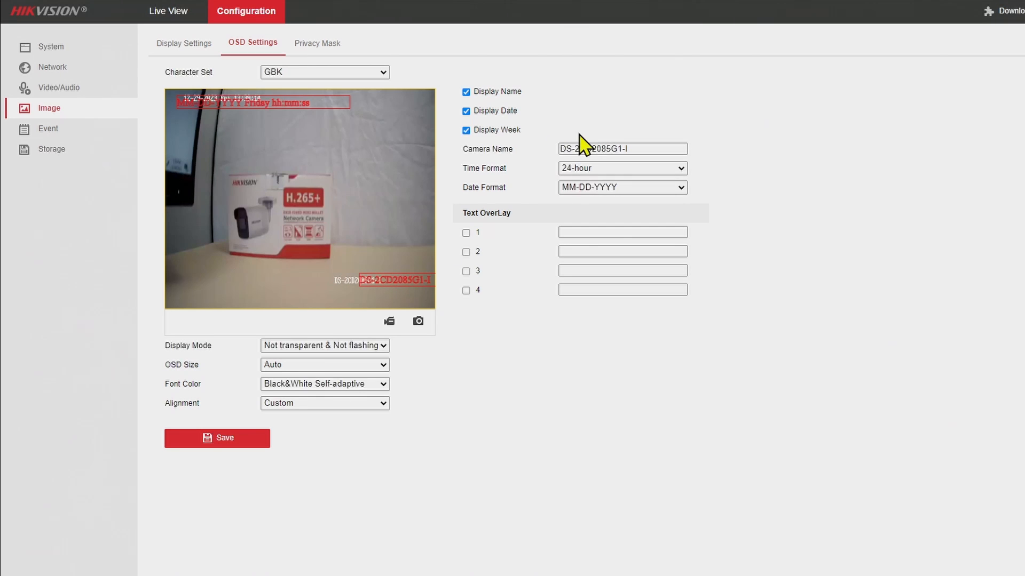
Replace the Camera Name field text with 'Hikvision camera 01'.
left_click(582, 148)
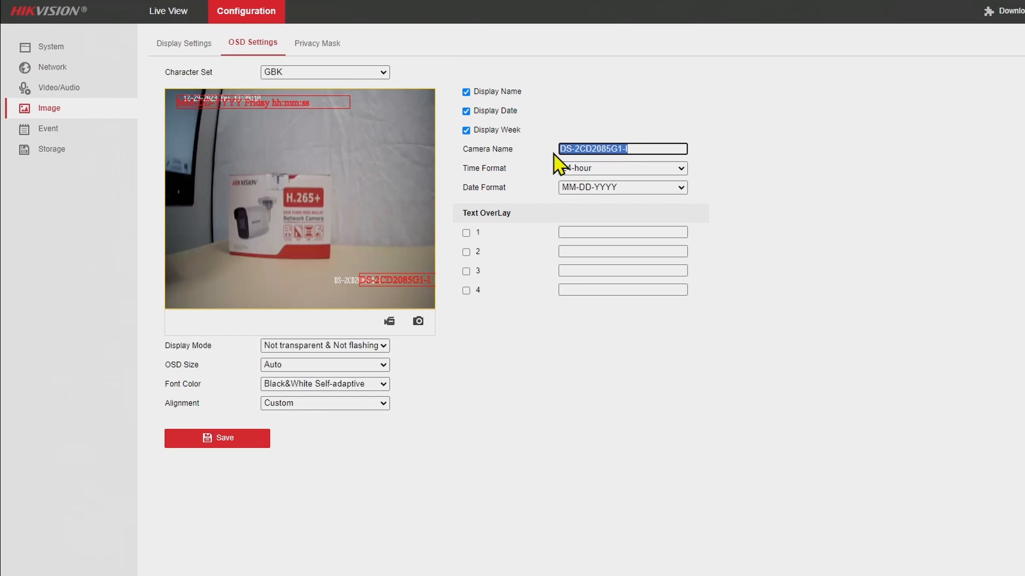
type("Hikvision camera")
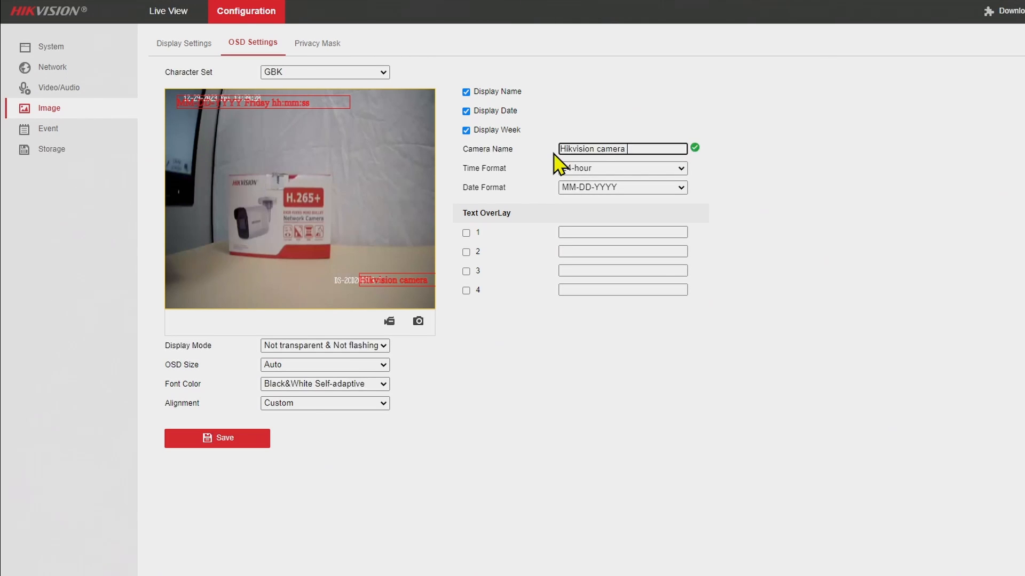
type("01")
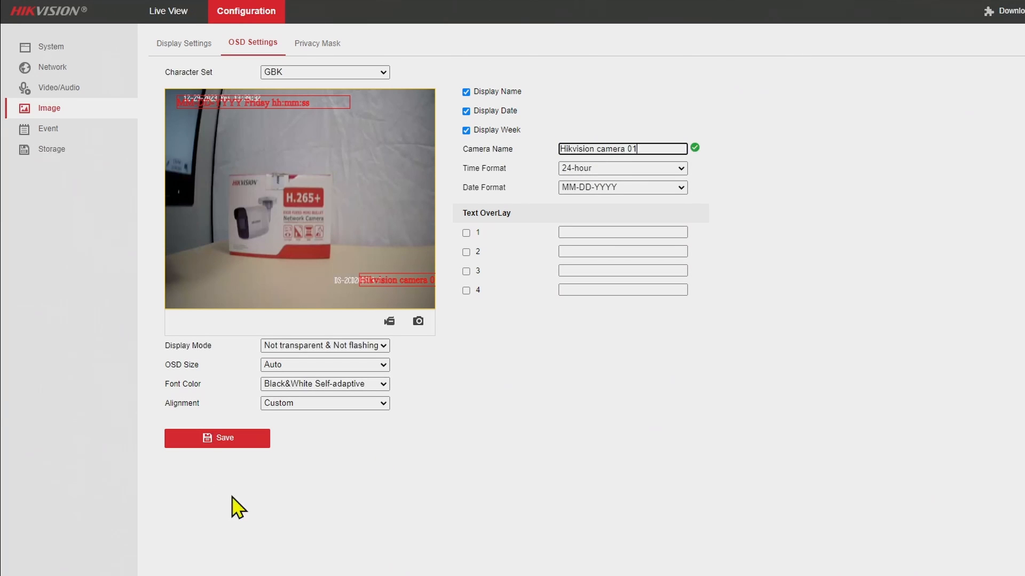
mouse_move(469, 219)
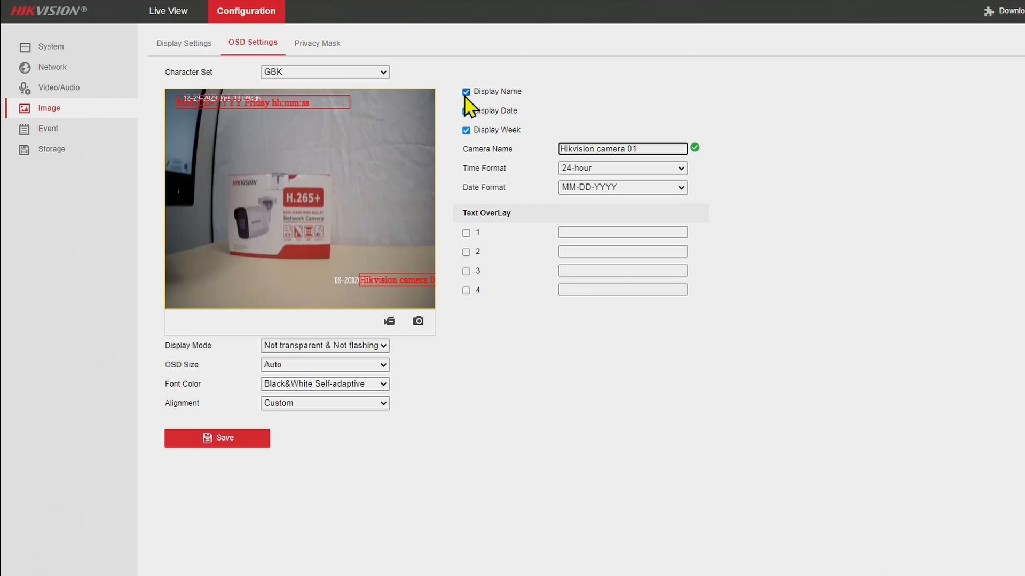
Review the overlay options and save the OSD settings with the new name.
left_click(466, 110)
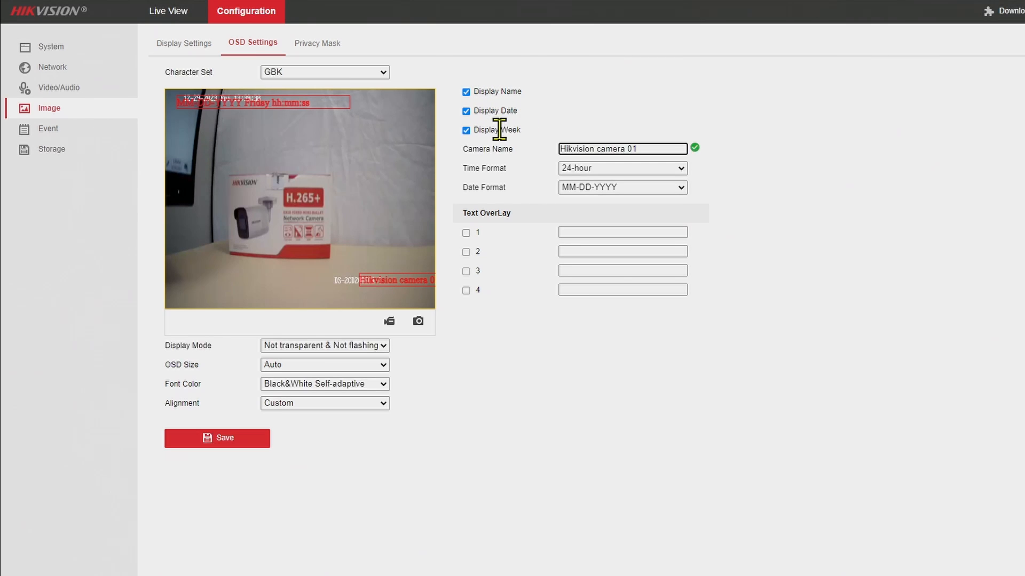
mouse_move(610, 199)
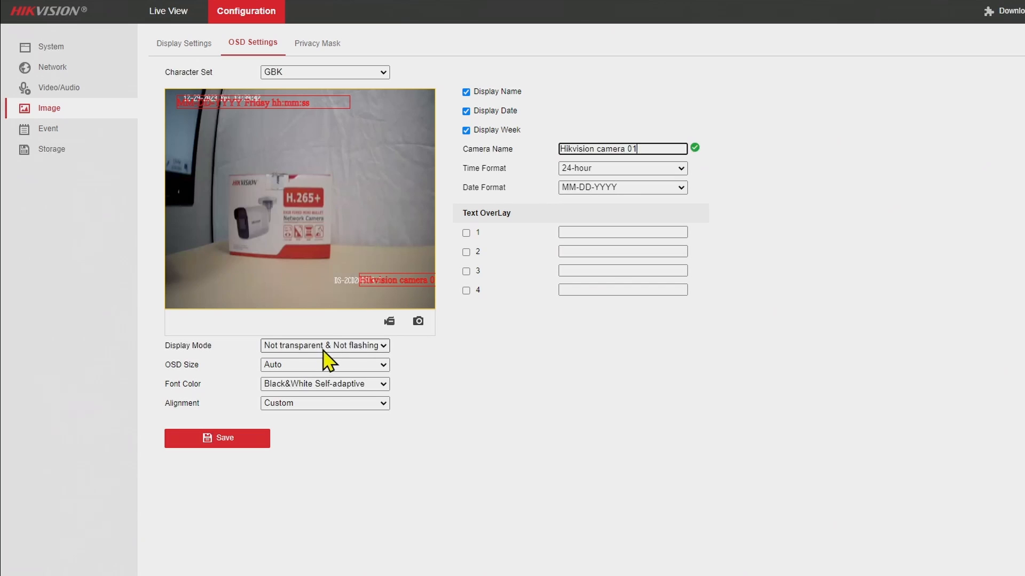
mouse_move(317, 375)
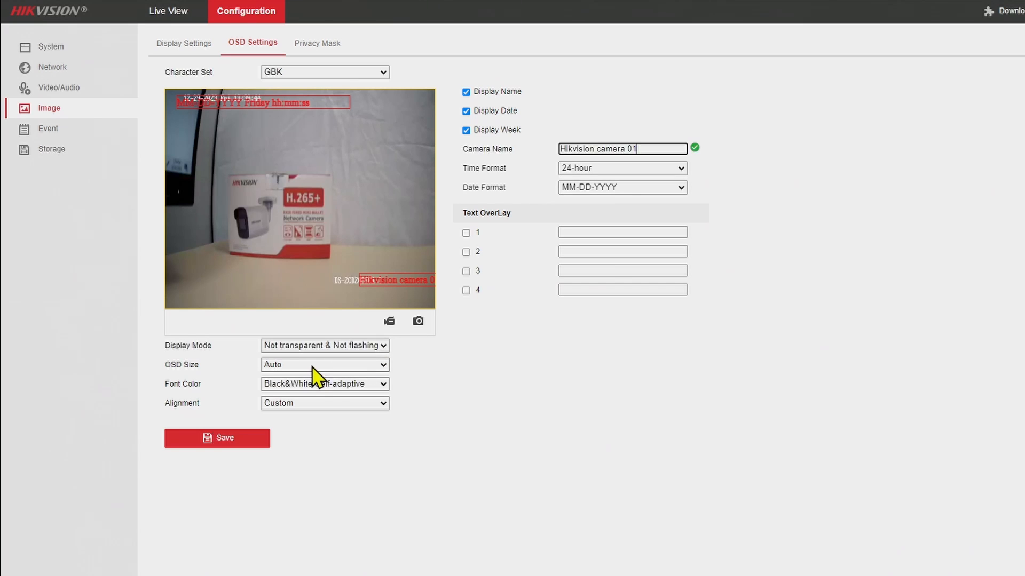
mouse_move(312, 395)
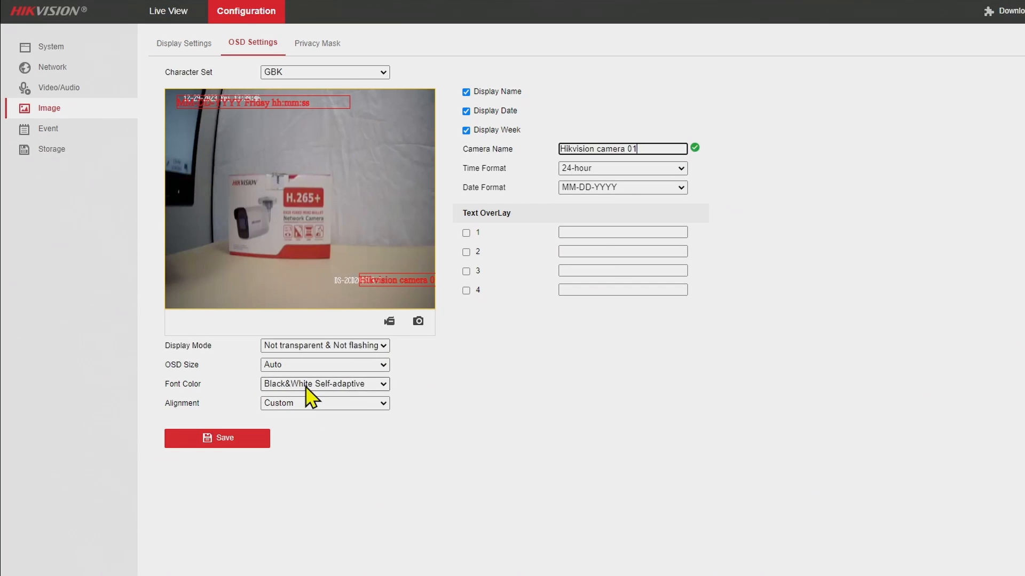
mouse_move(381, 395)
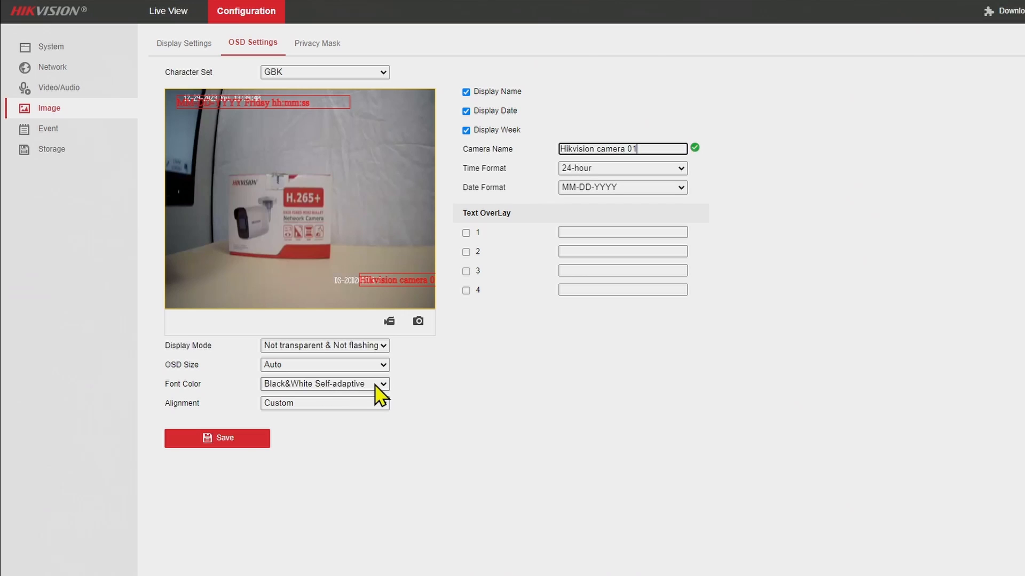
left_click(216, 438)
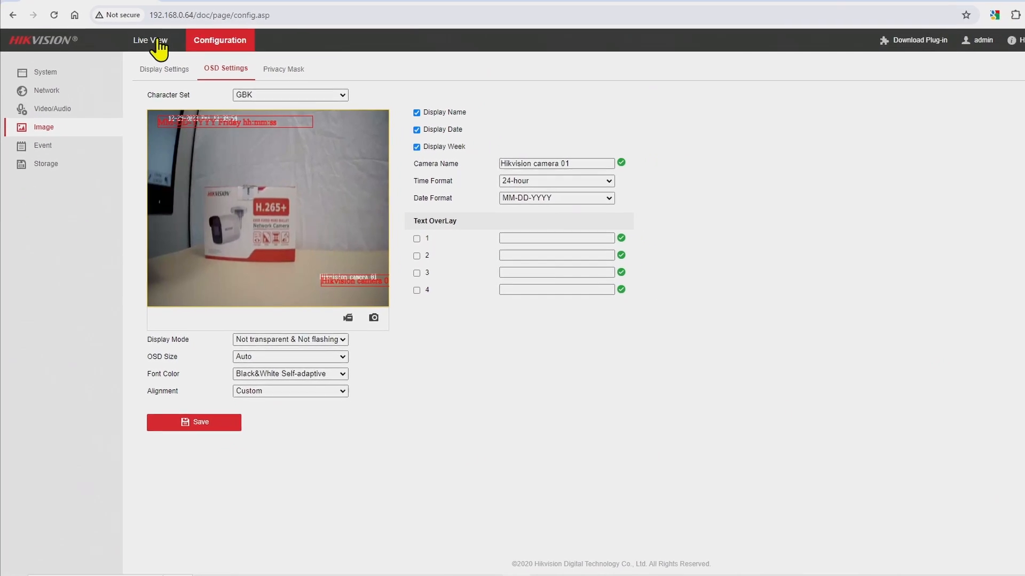
Return to Live View and start the stream showing 'Hikvision camera 01' bottom right.
left_click(149, 39)
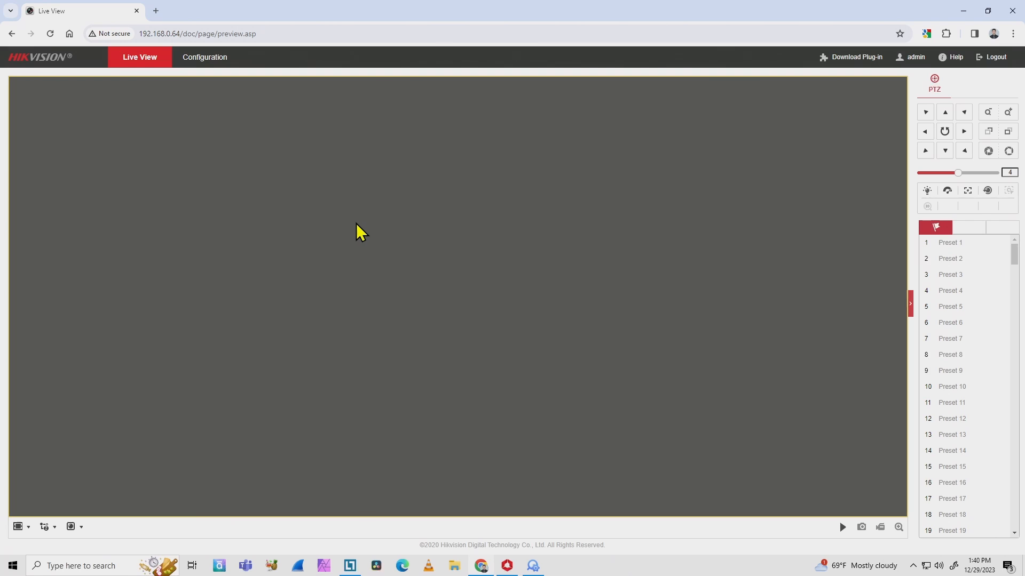
left_click(842, 527)
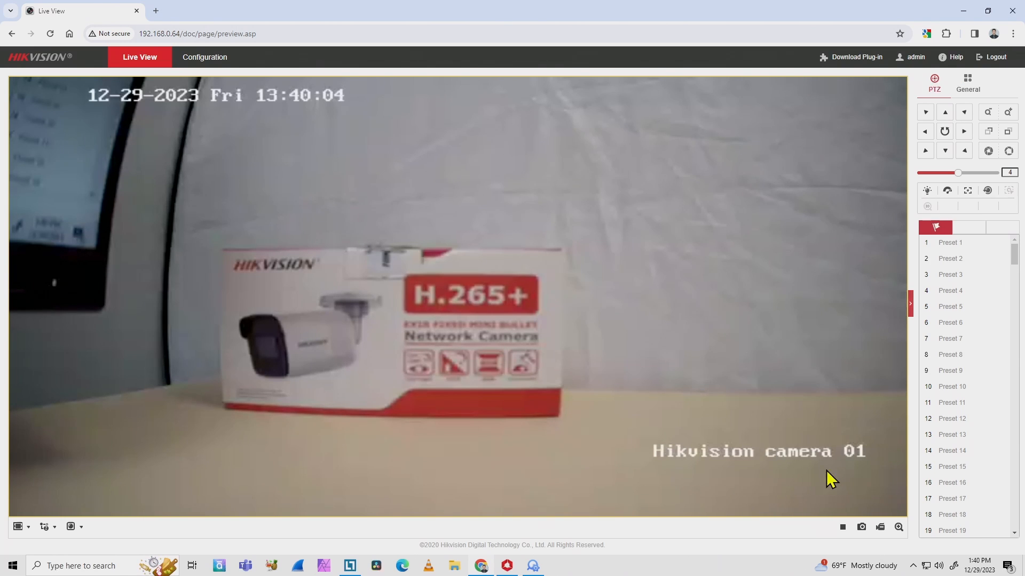
mouse_move(839, 482)
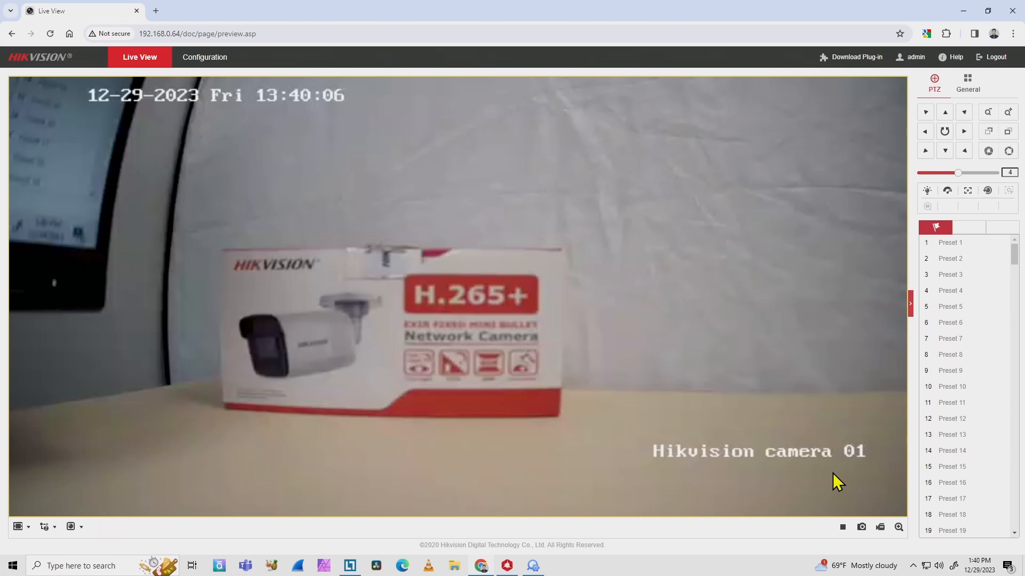